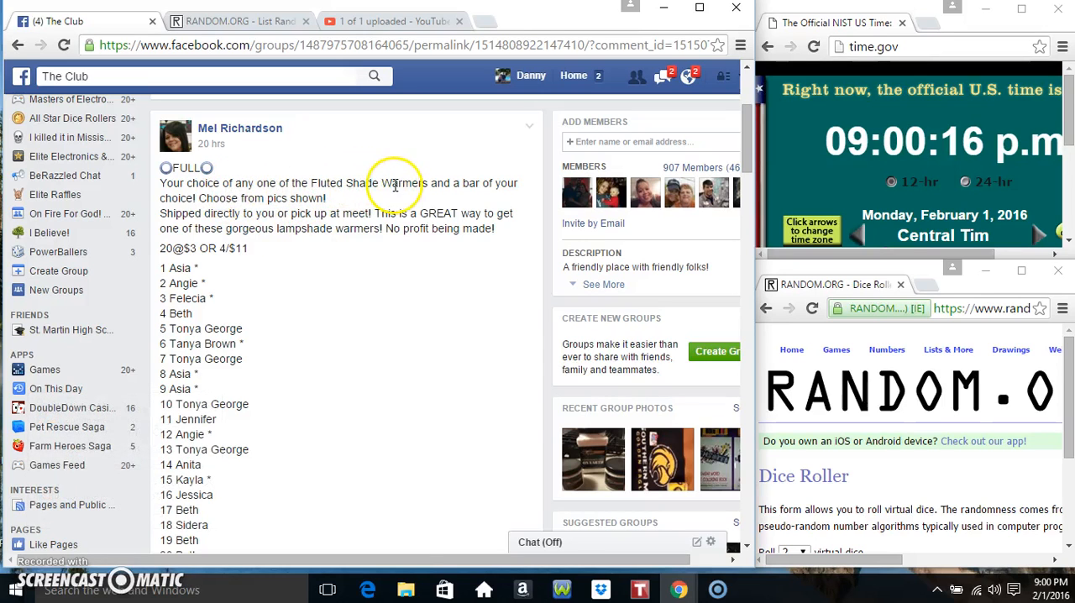
mouse_move(294, 185)
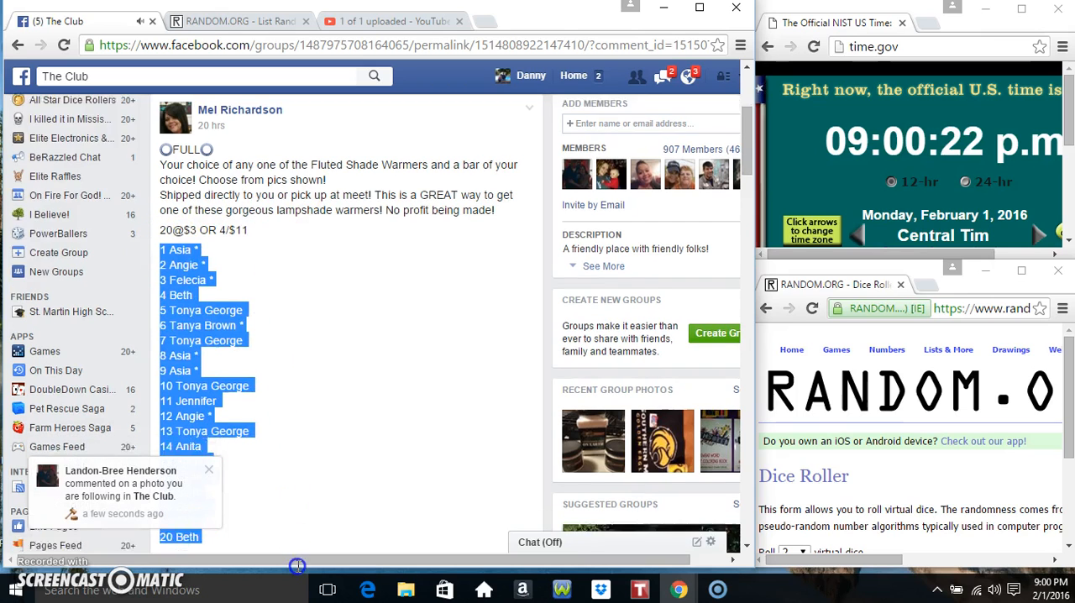
Scroll to the post's twenty raffle names (1 Asia to 20 Beth) and copy them
scroll("down", 3)
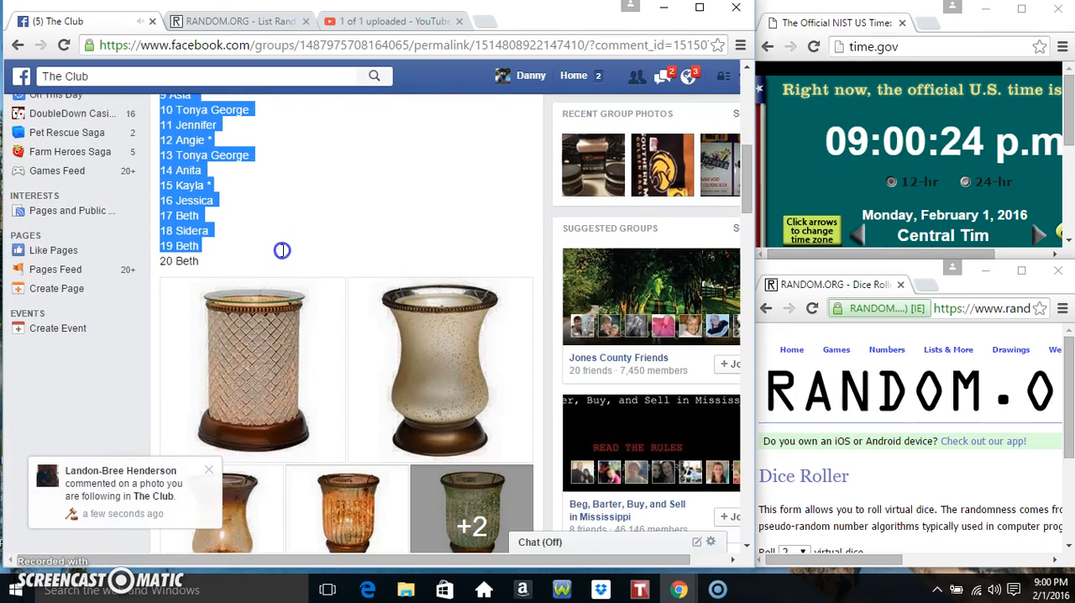
right_click(282, 251)
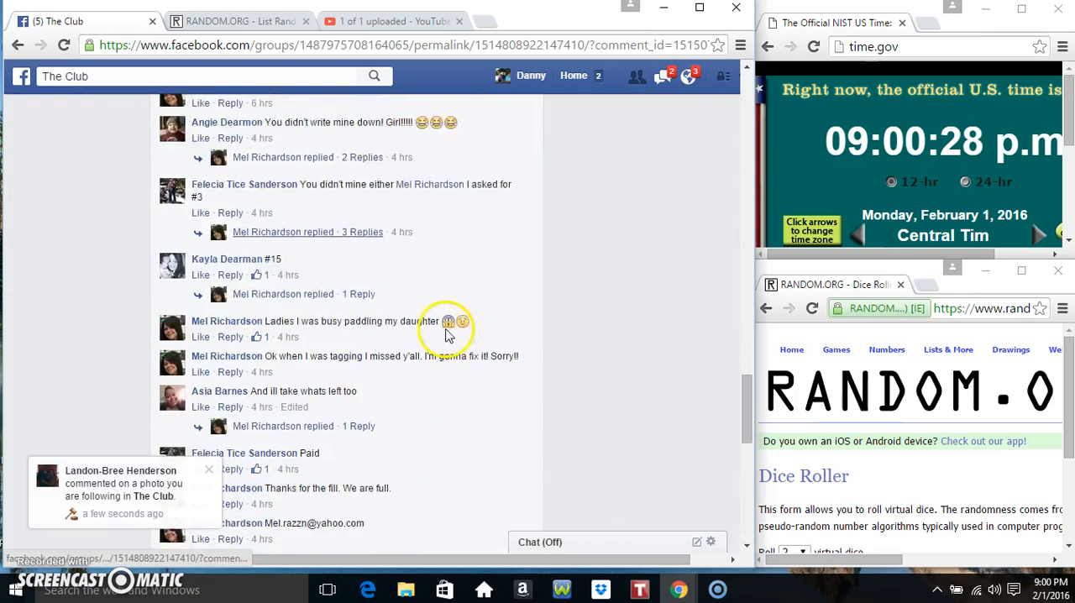
scroll("down", 3)
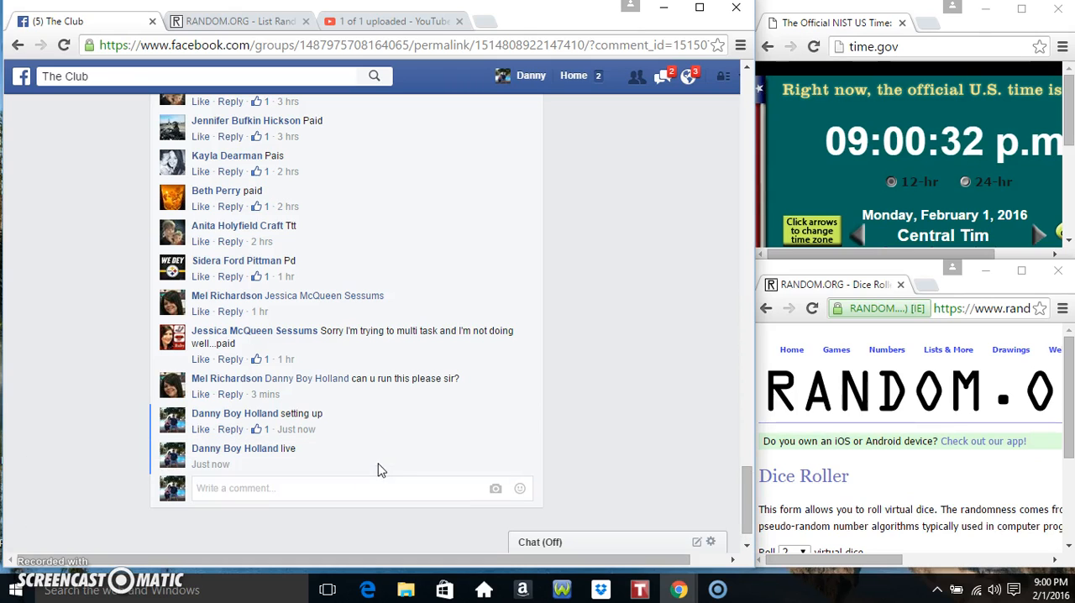
mouse_move(270, 464)
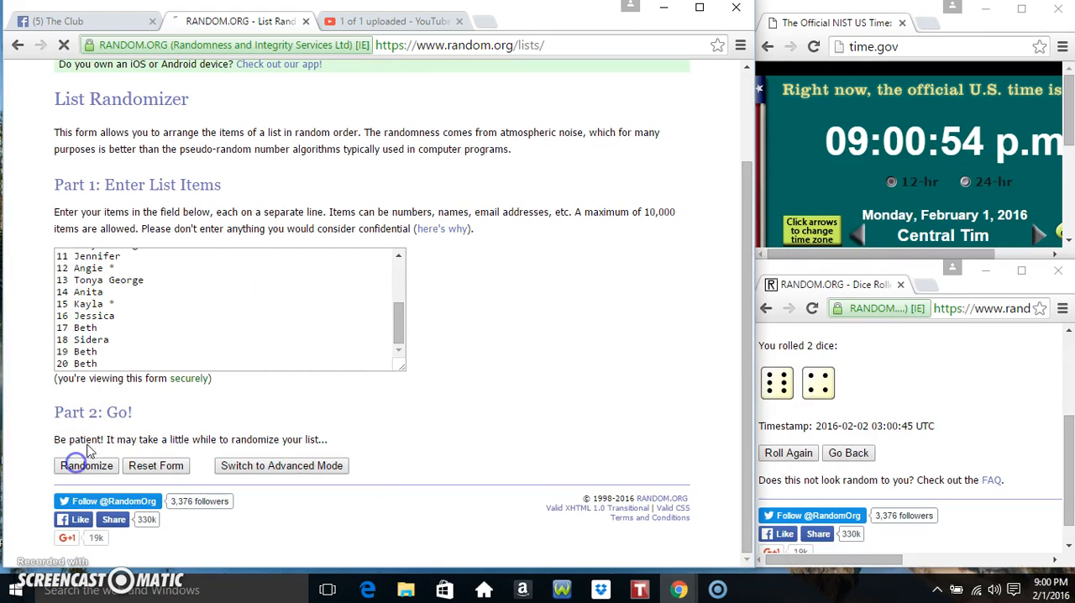
Randomize the pasted twenty-name raffle list, then shuffle it again six more times
left_click(86, 466)
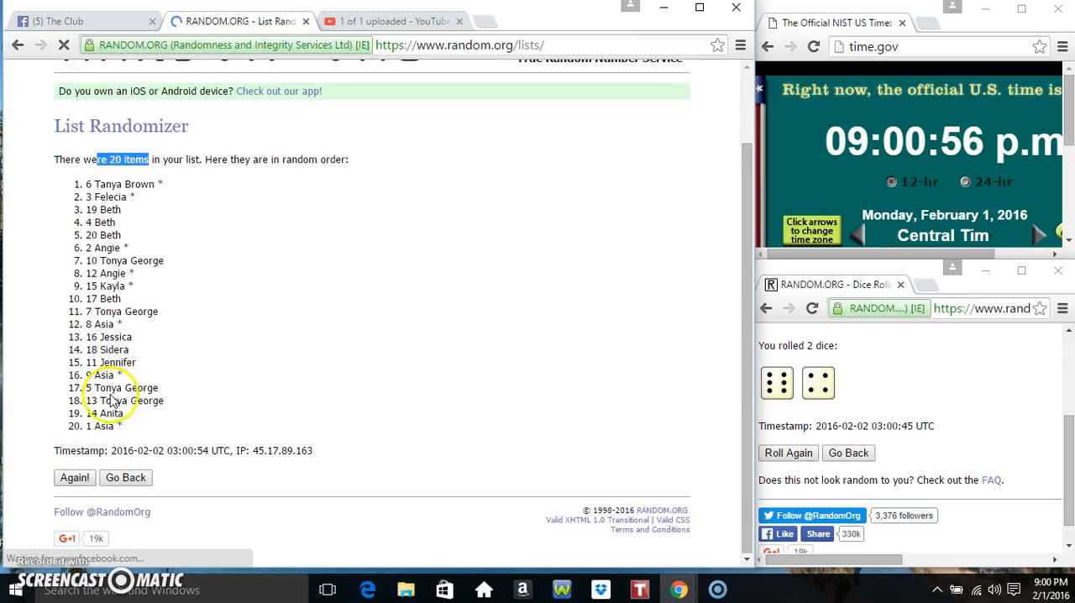
left_click(74, 477)
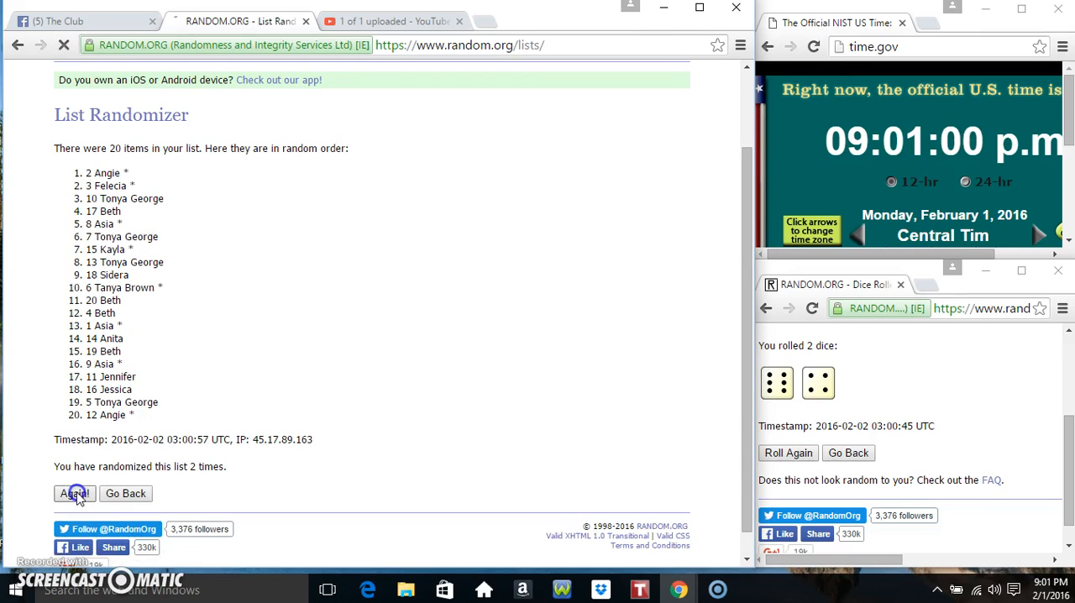
left_click(74, 493)
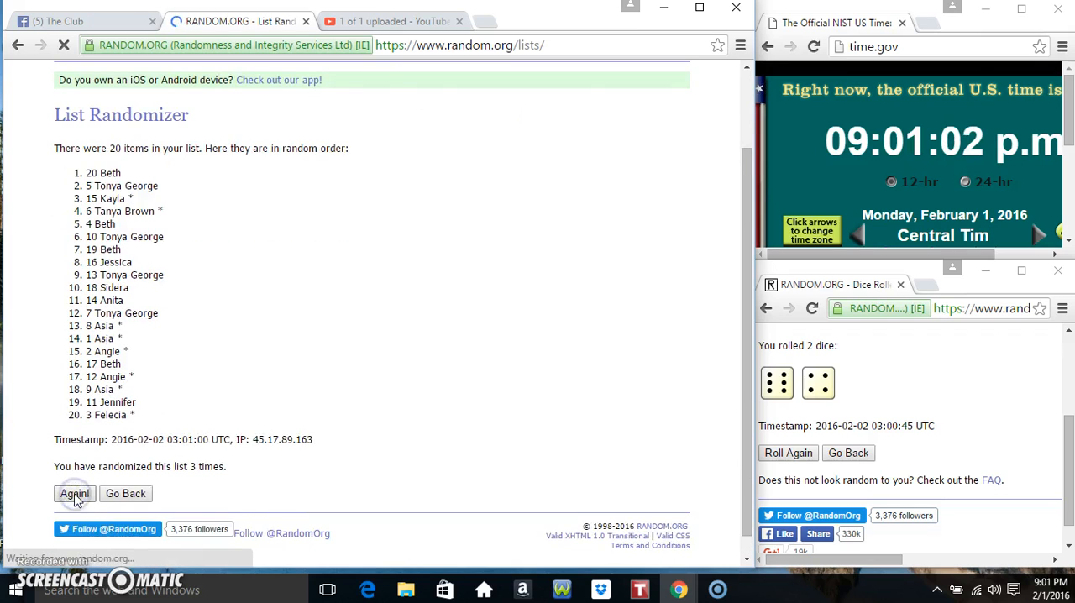
left_click(75, 493)
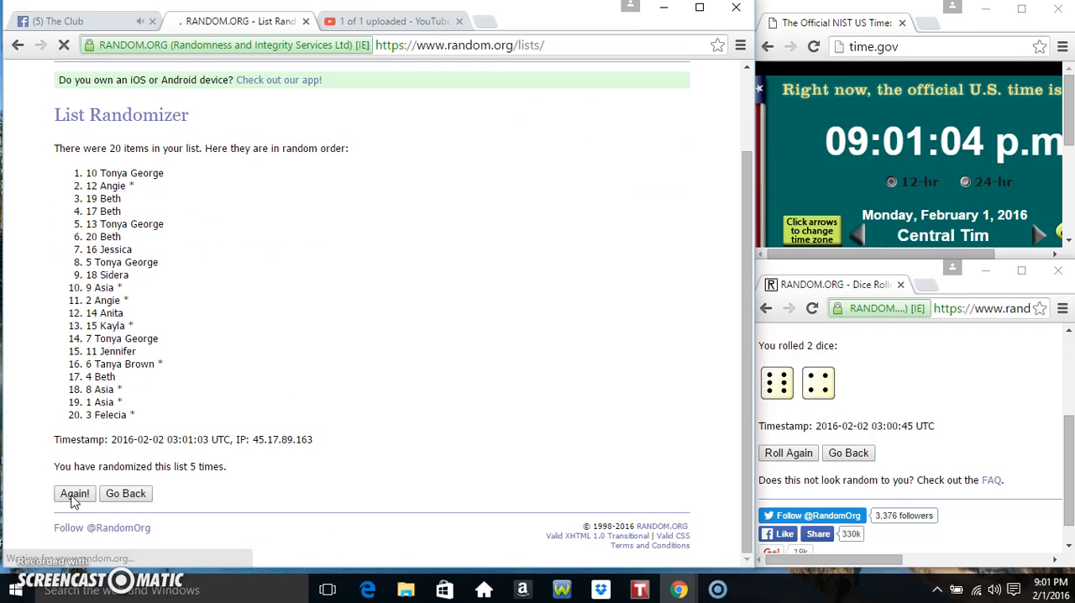
left_click(74, 493)
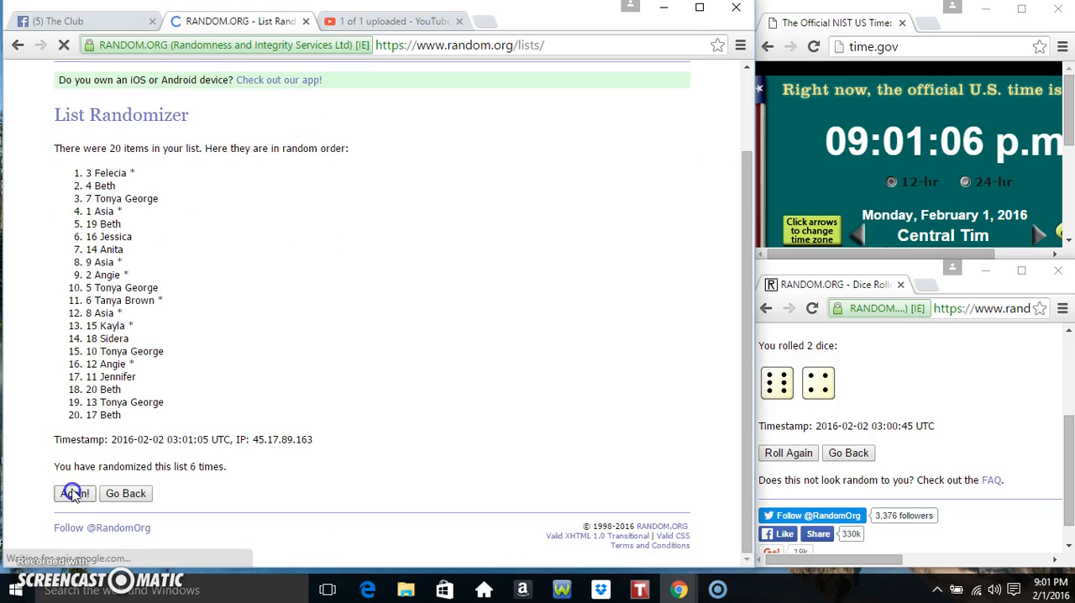
left_click(74, 493)
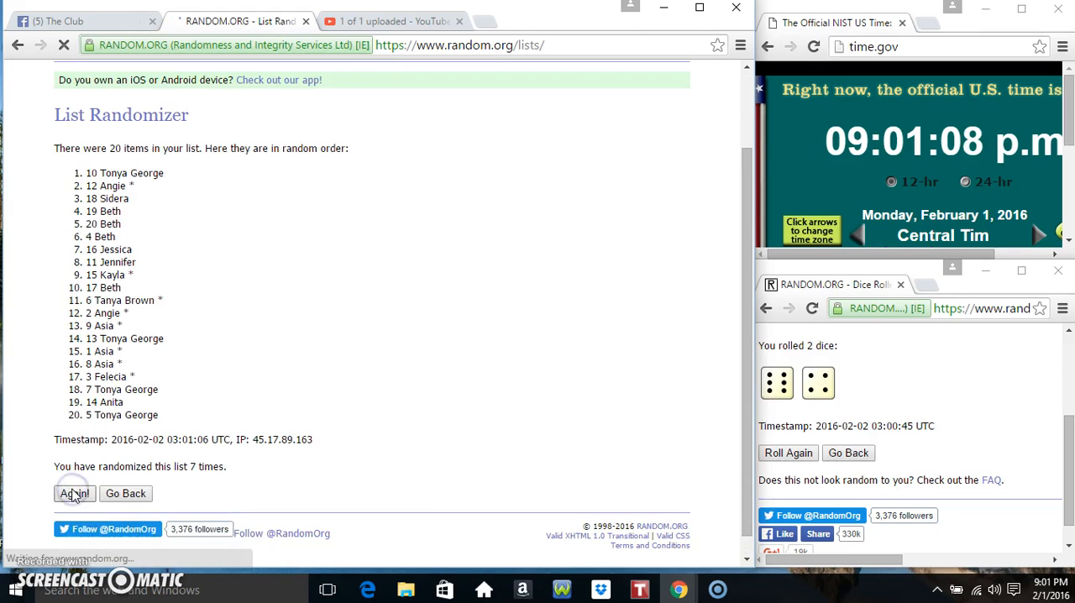
left_click(74, 493)
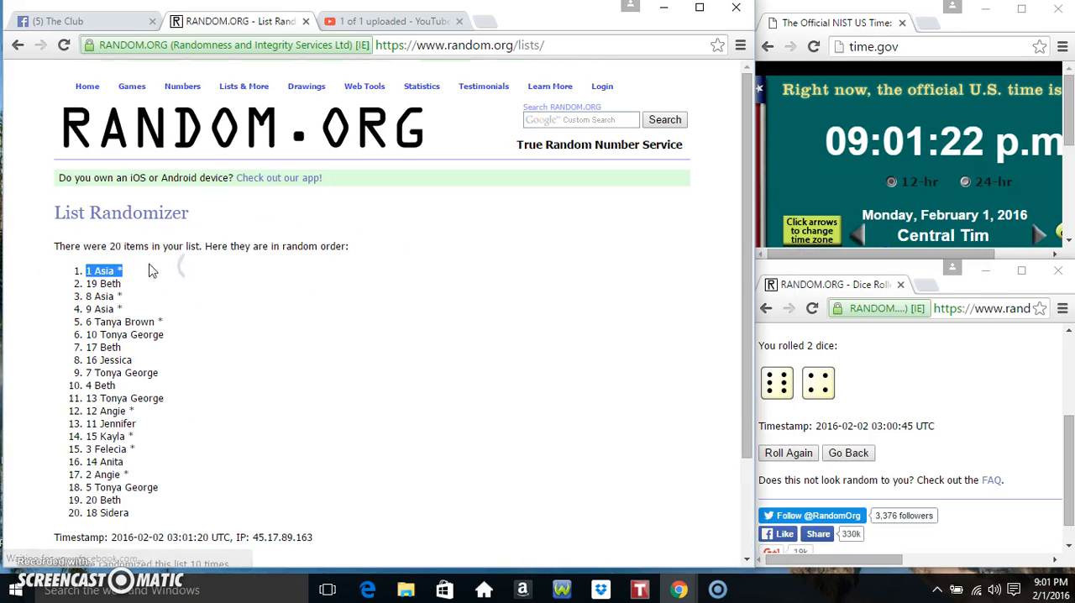
Scroll the results page to view the tenth shuffle, with 1 Asia listed first
scroll("down", 3)
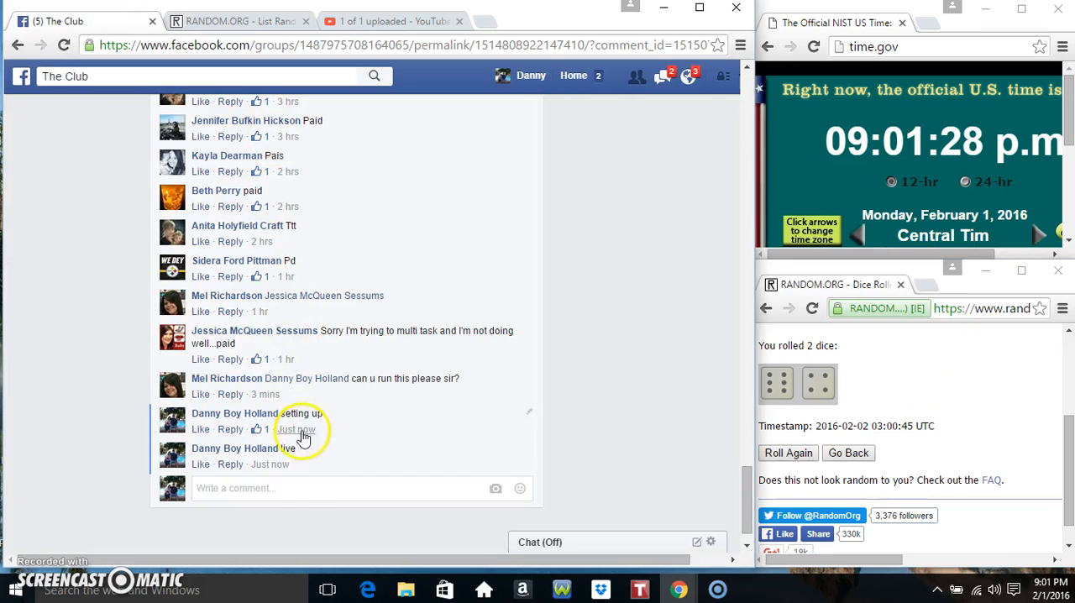
Post the comment 'done' after the 'setting up' and 'live' replies
type("done")
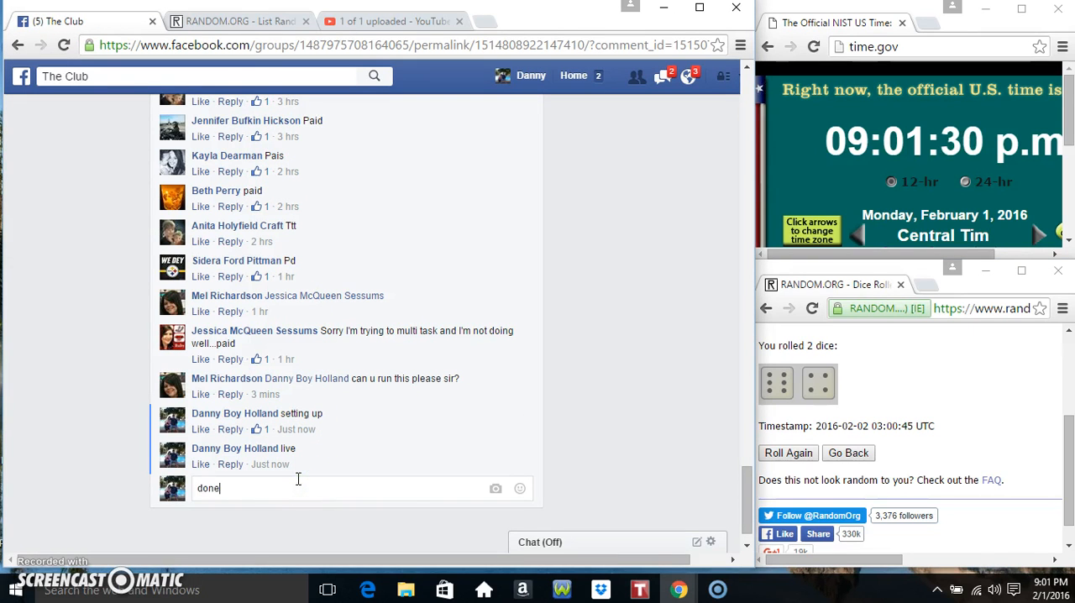
key("enter")
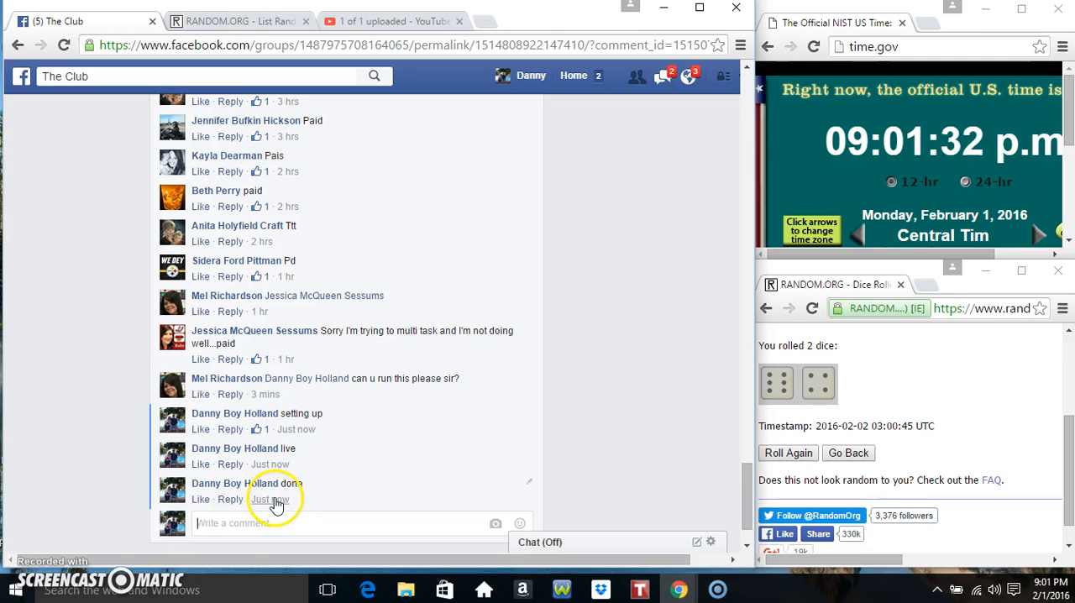